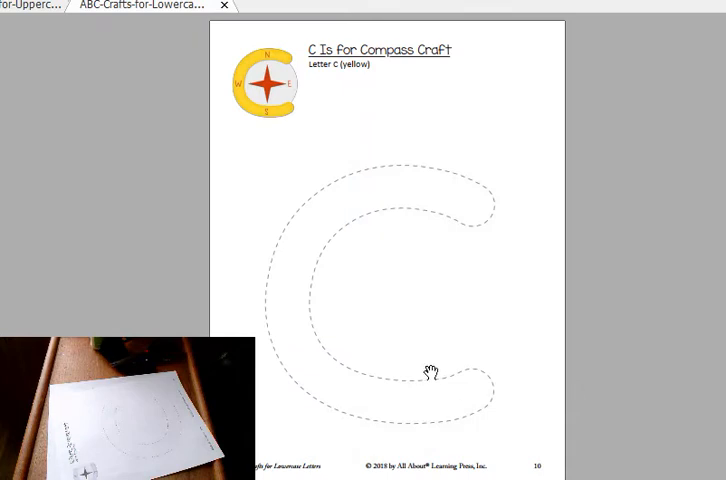
scroll("down", 3)
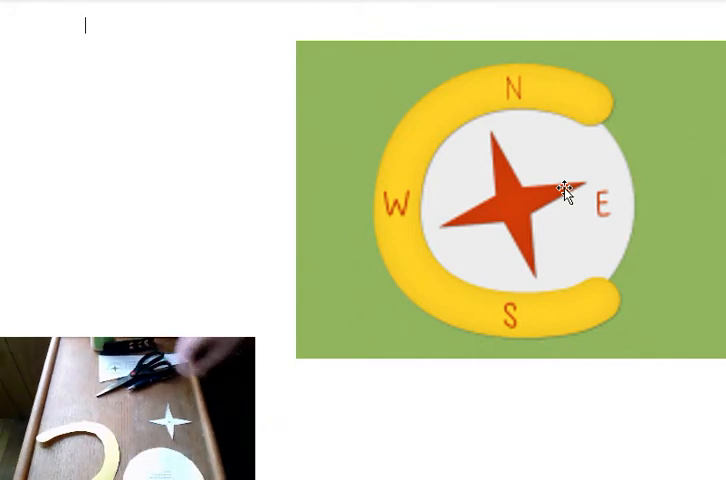
mouse_move(540, 191)
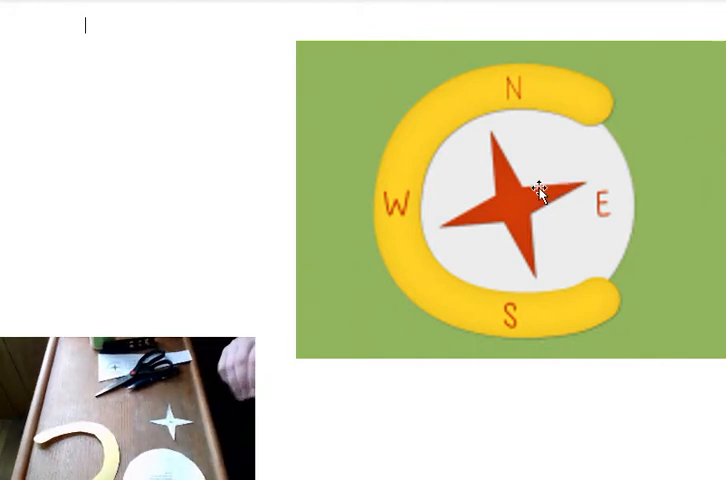